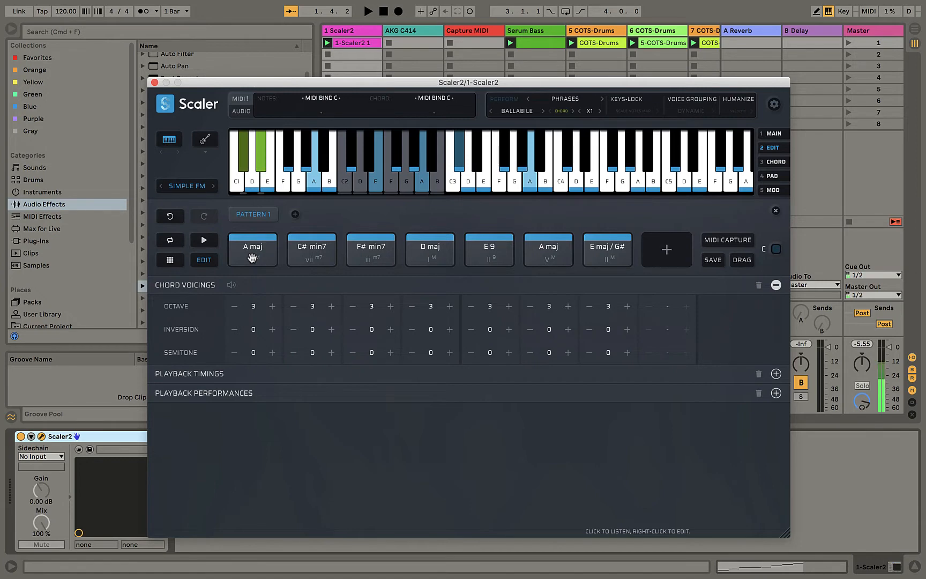
Preview the A major chord in Scaler 2.
left_click(186, 186)
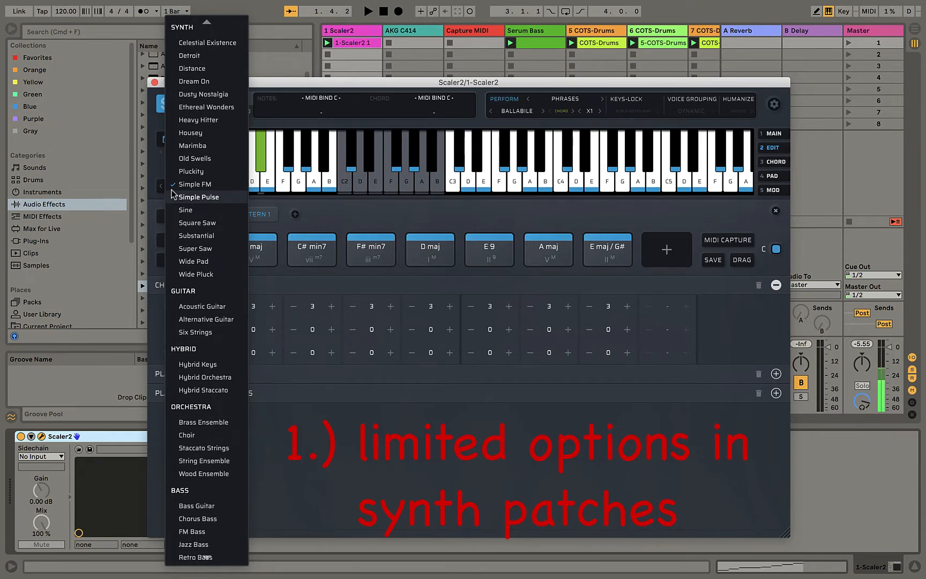
mouse_move(218, 197)
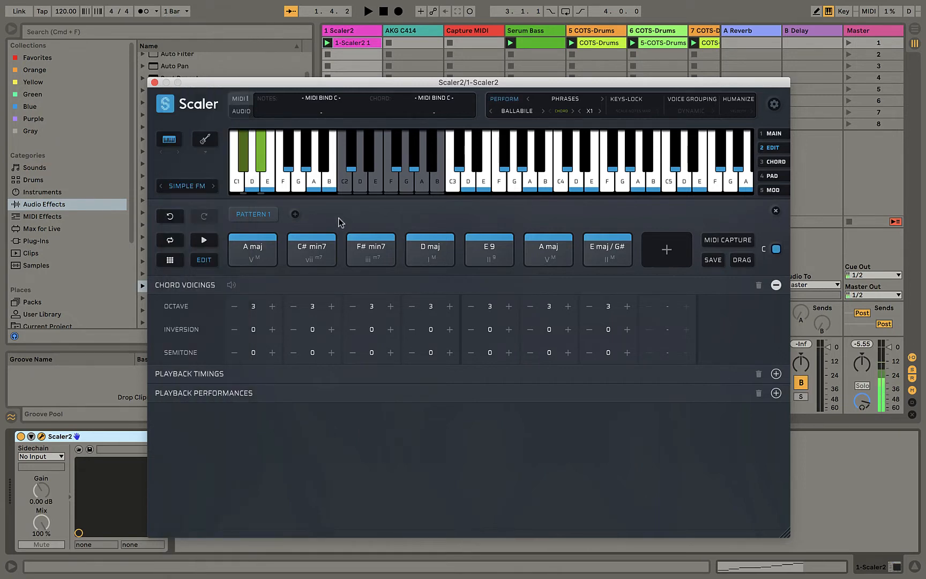
mouse_move(356, 214)
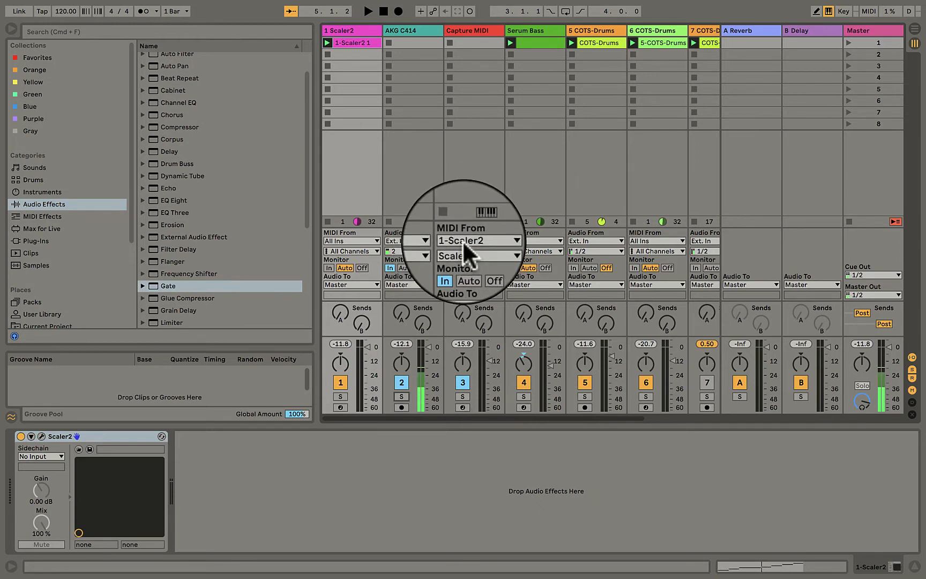
Set the Capture MIDI track's input channel to Scaler2.
left_click(478, 239)
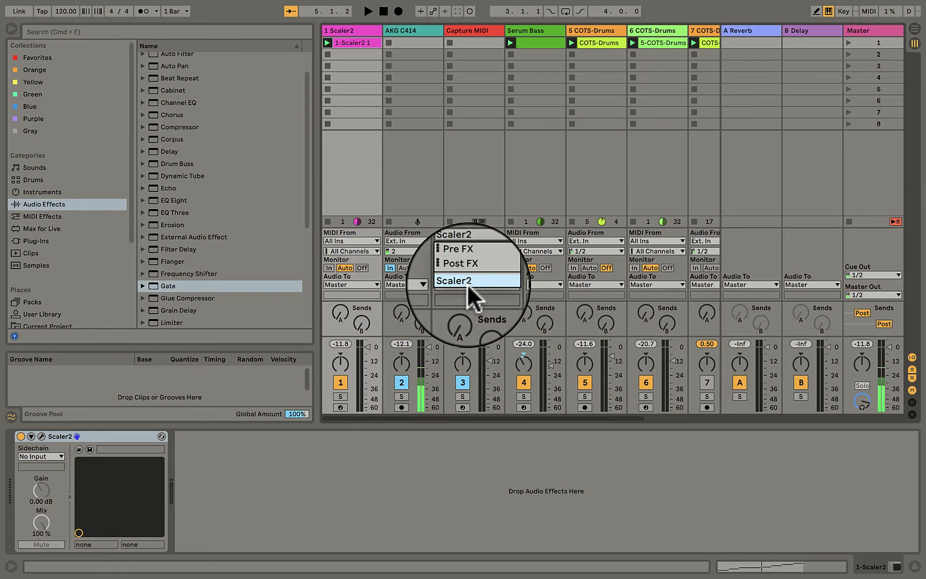
left_click(475, 280)
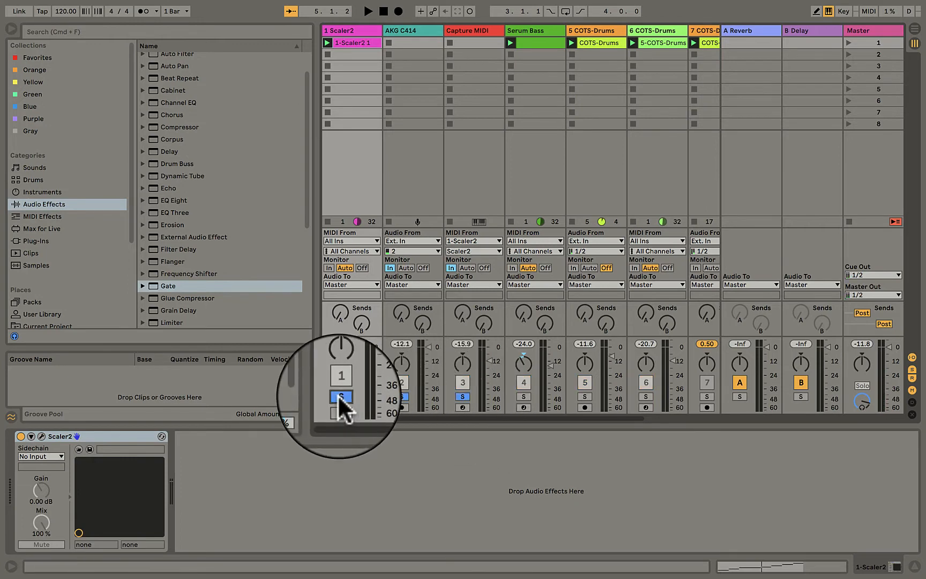
Turn off Solo on the Scaler2 track.
left_click(369, 10)
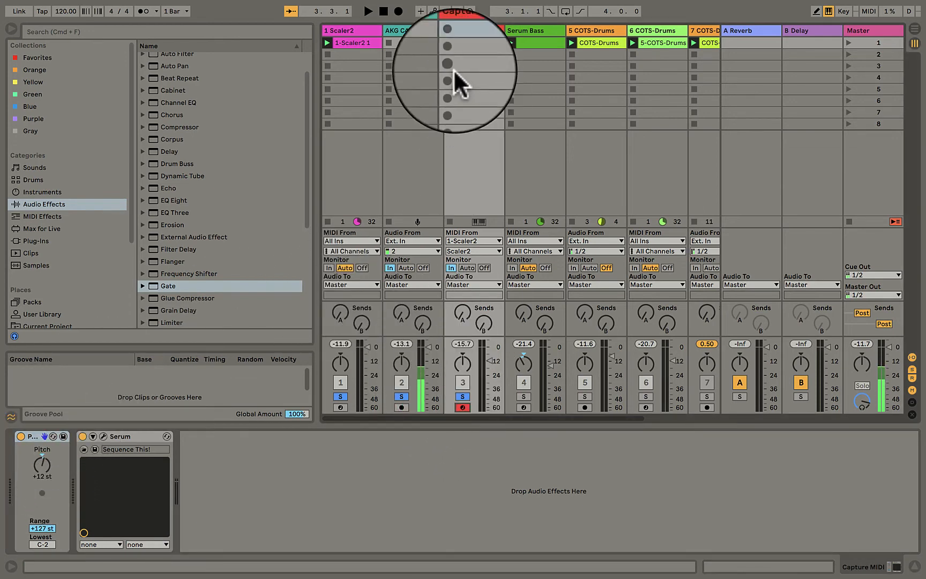
Record an eight-bar clip in Capture MIDI's first slot and open it in the piano roll.
left_click(448, 42)
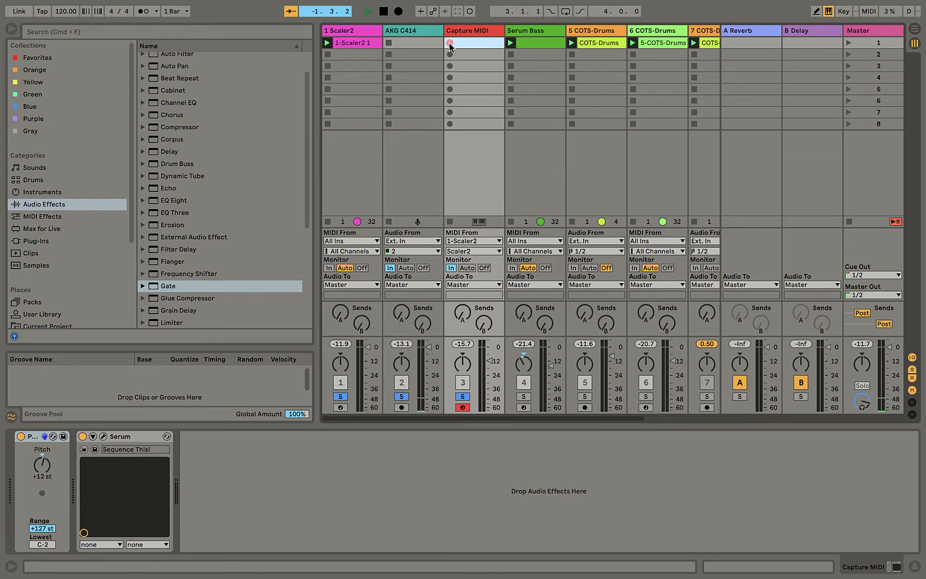
left_click(451, 43)
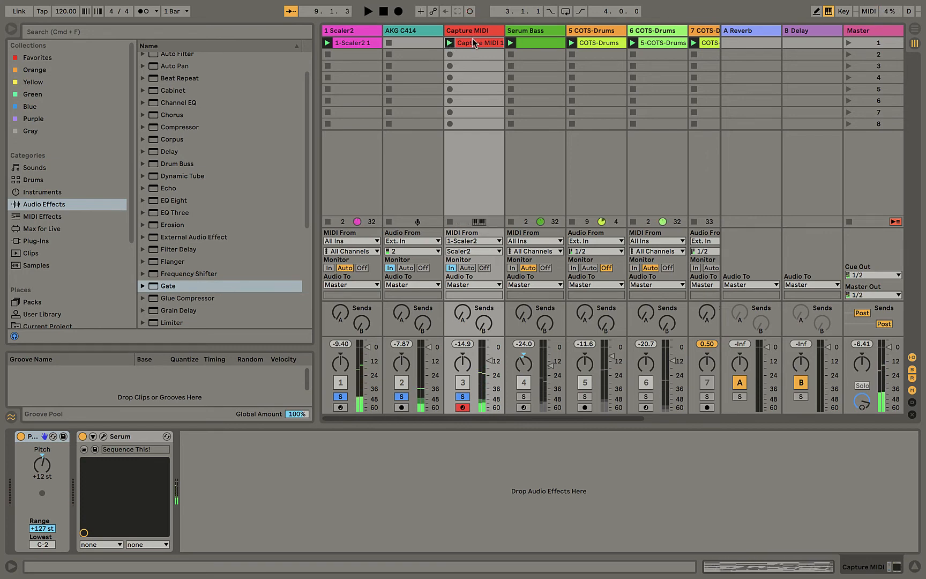
double_click(472, 43)
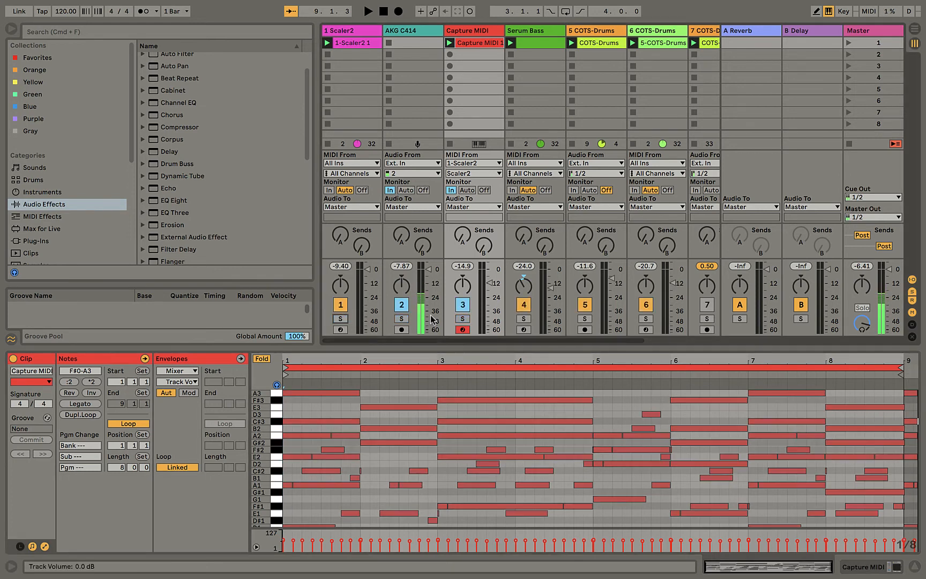
Insert audio track 8 into the set.
left_click(340, 304)
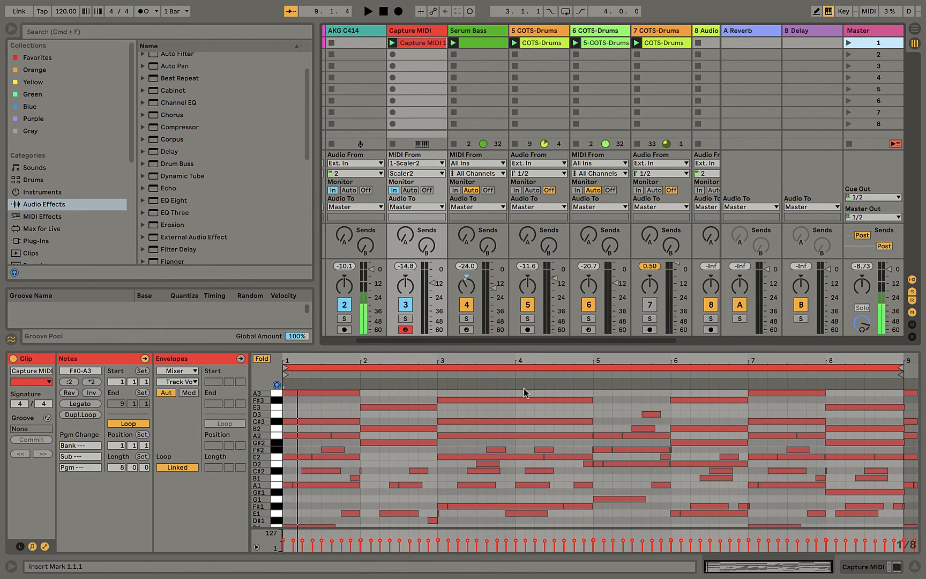
Select the long F#3 note, then the short B2 note in bar 5.
left_click(514, 399)
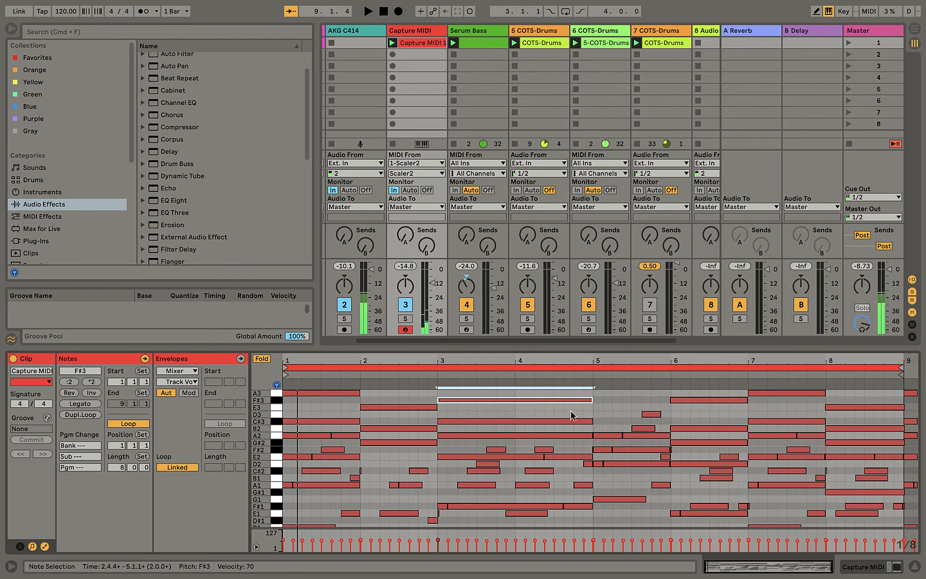
left_click(643, 429)
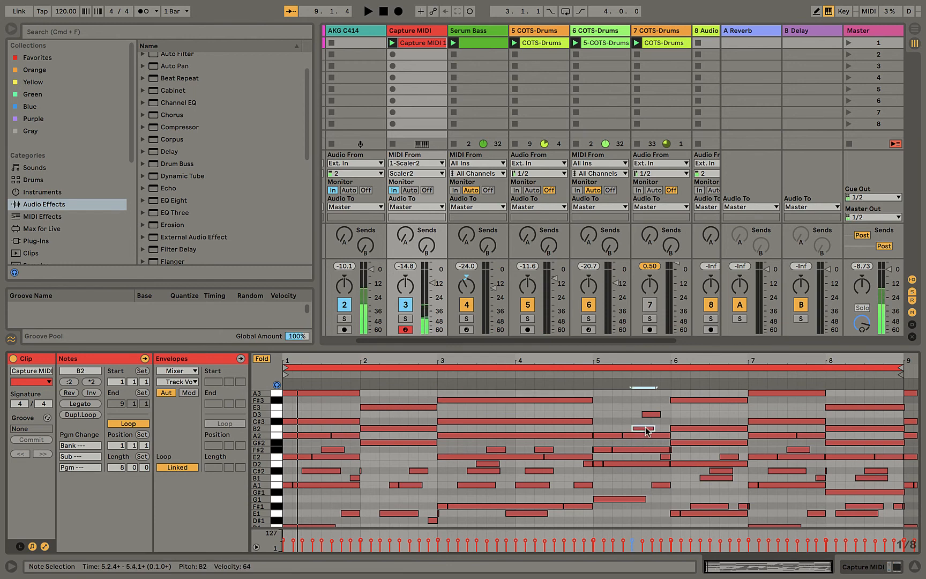